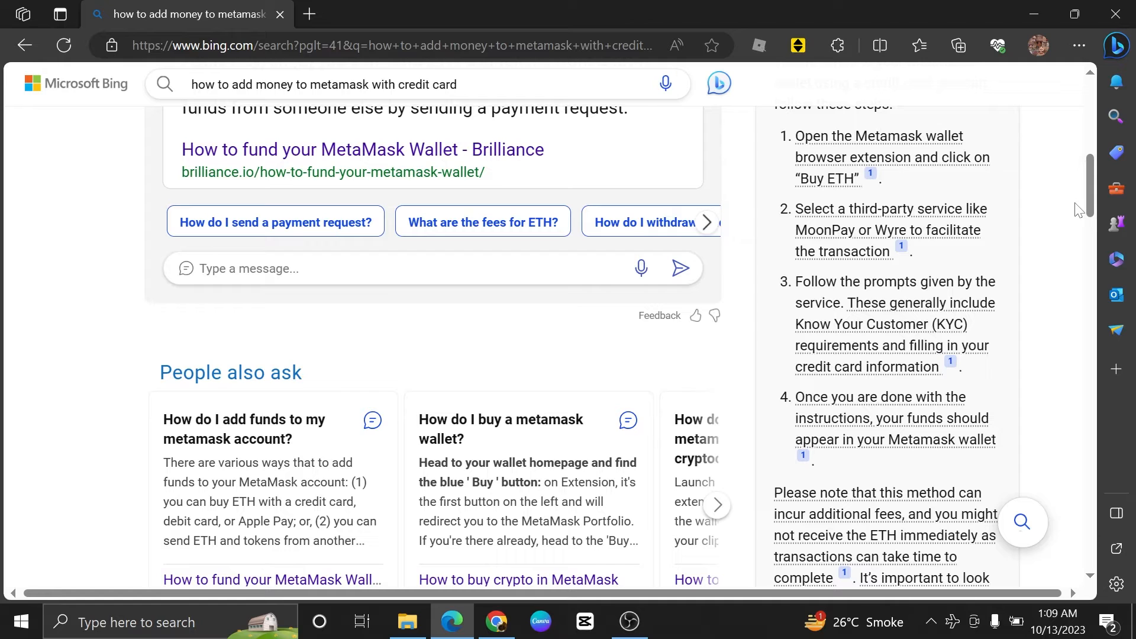
pyautogui.moveTo(807, 166)
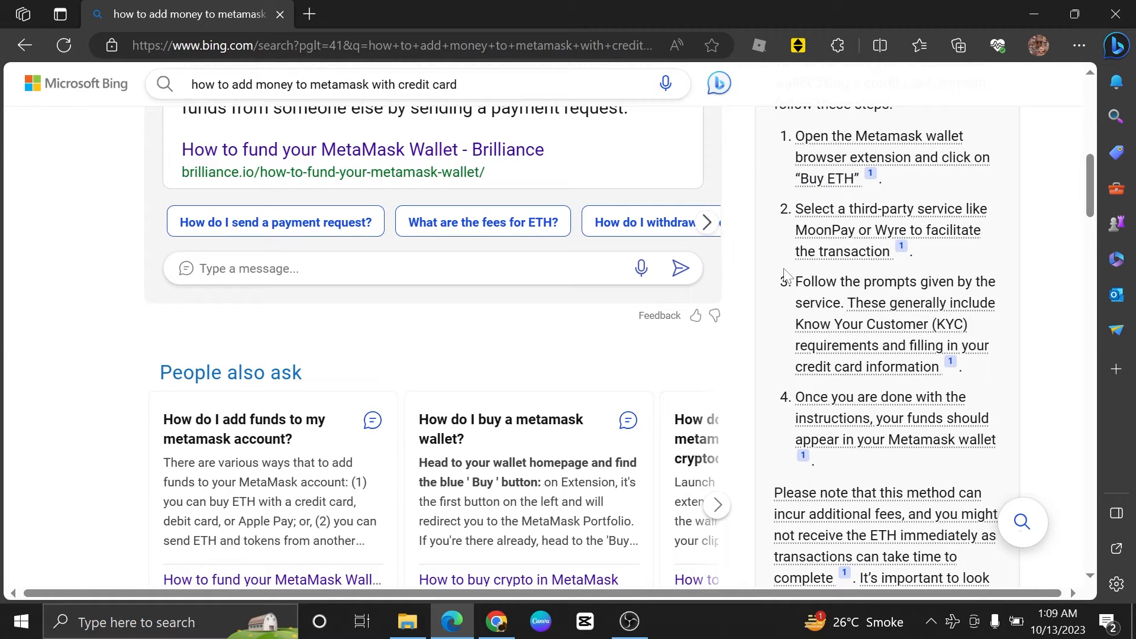
pyautogui.moveTo(947, 237)
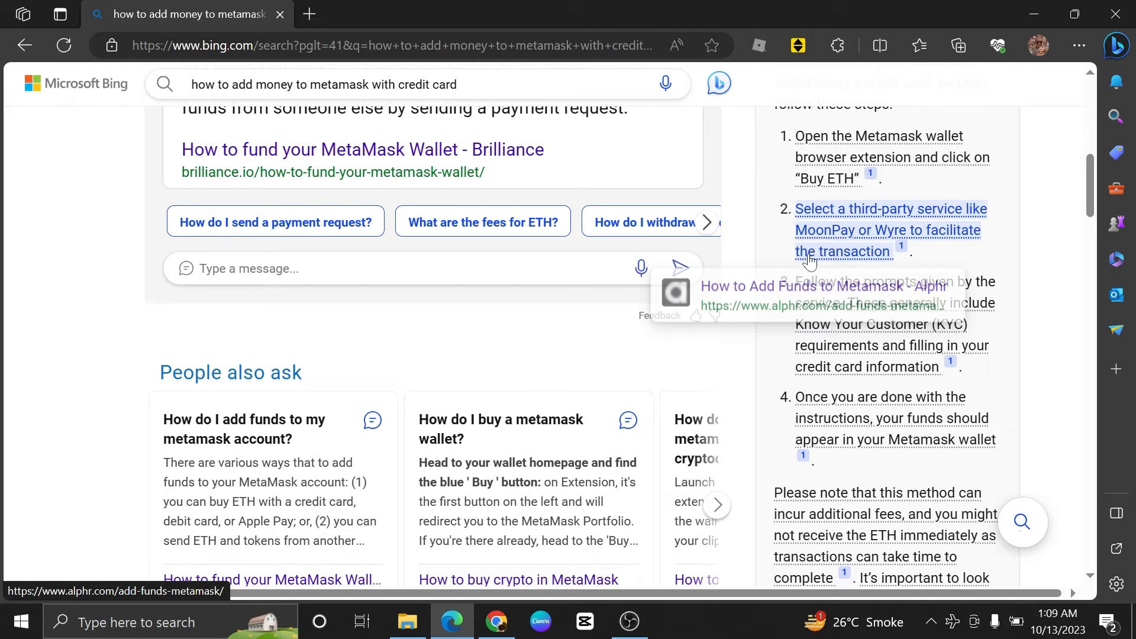
# Step: Select the text of step 3 about entering credit card details and completing KYC
pyautogui.moveTo(797, 282); pyautogui.dragTo(960, 366)
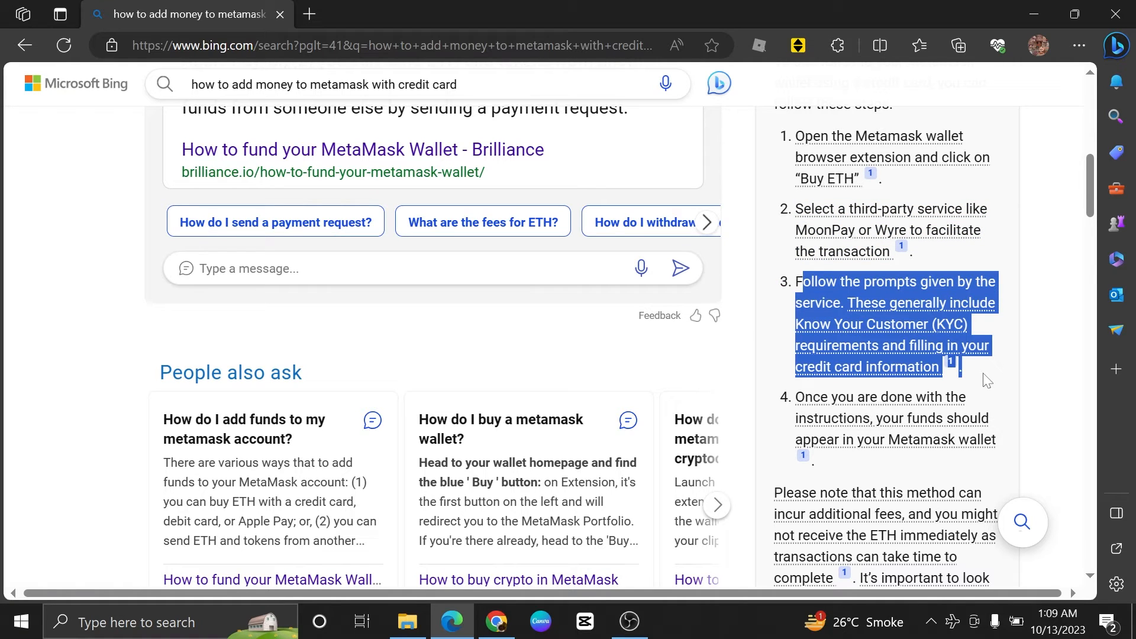